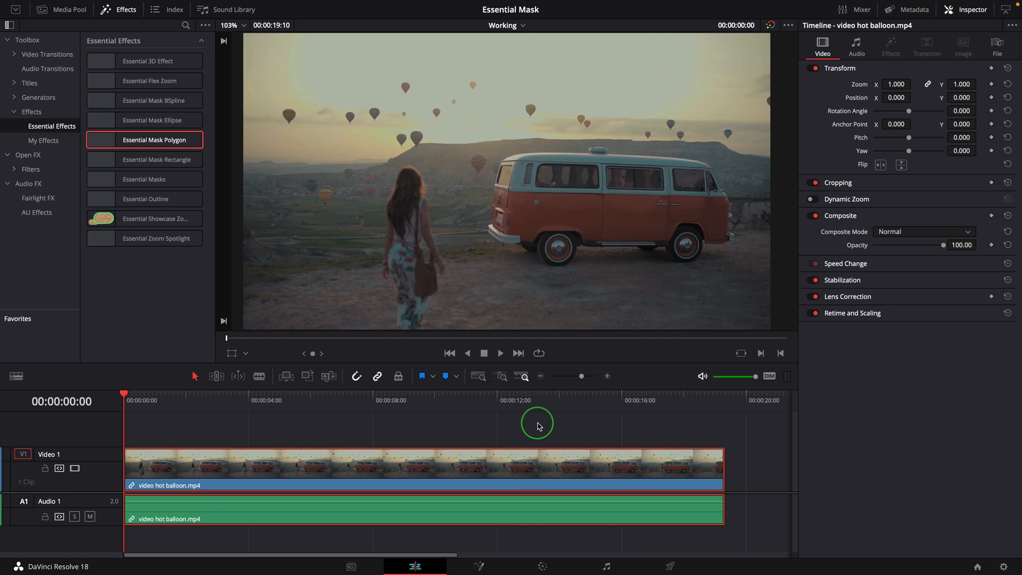
{"action": "mouse_move", "coordinate": [415, 282]}
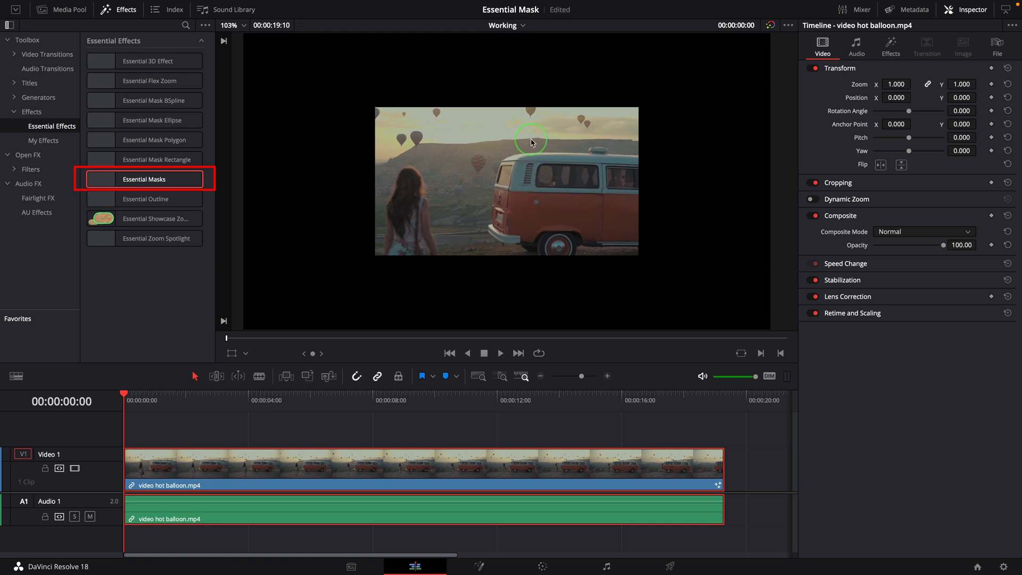
Step: Drop Essential Masks onto the hot-balloon clip and open its Effects settings in the Inspector
{"action": "left_click_drag", "start_coordinate": [531, 142], "coordinate": [540, 284]}
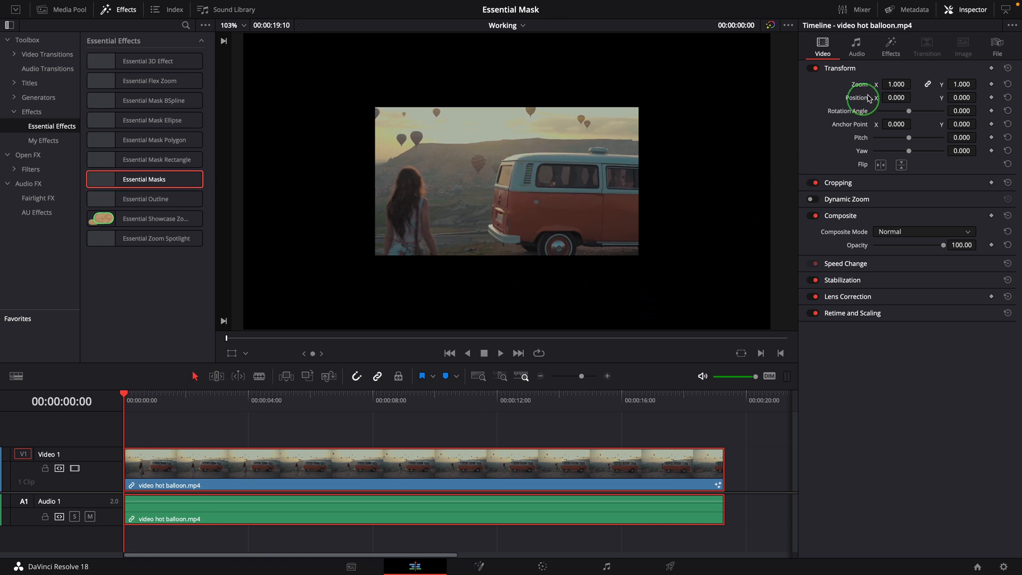
{"action": "left_click", "coordinate": [890, 47]}
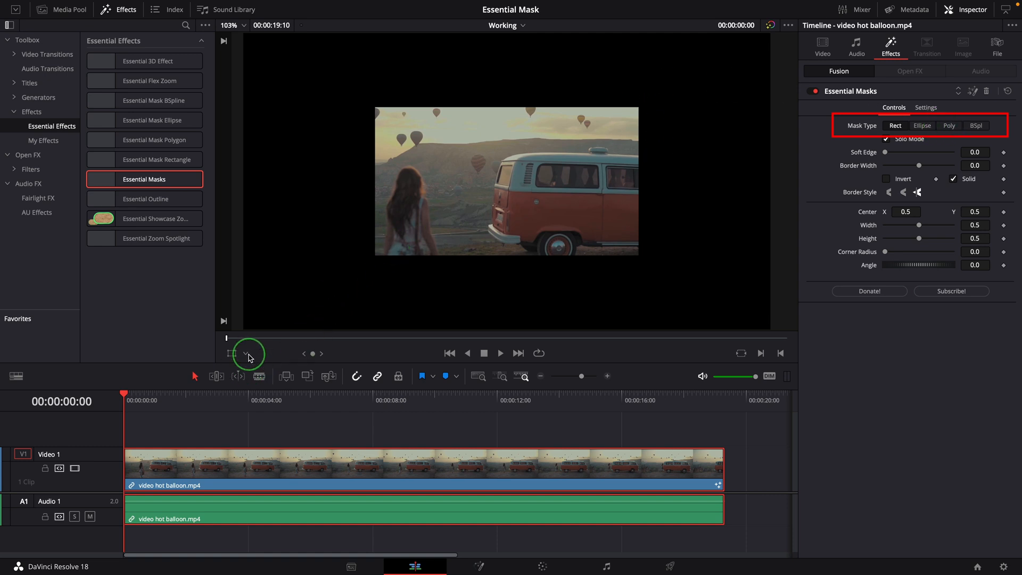
Step: Enable the Fusion Overlay, then enlarge an Ellipse mask to cover the walking woman
{"action": "left_click", "coordinate": [246, 354]}
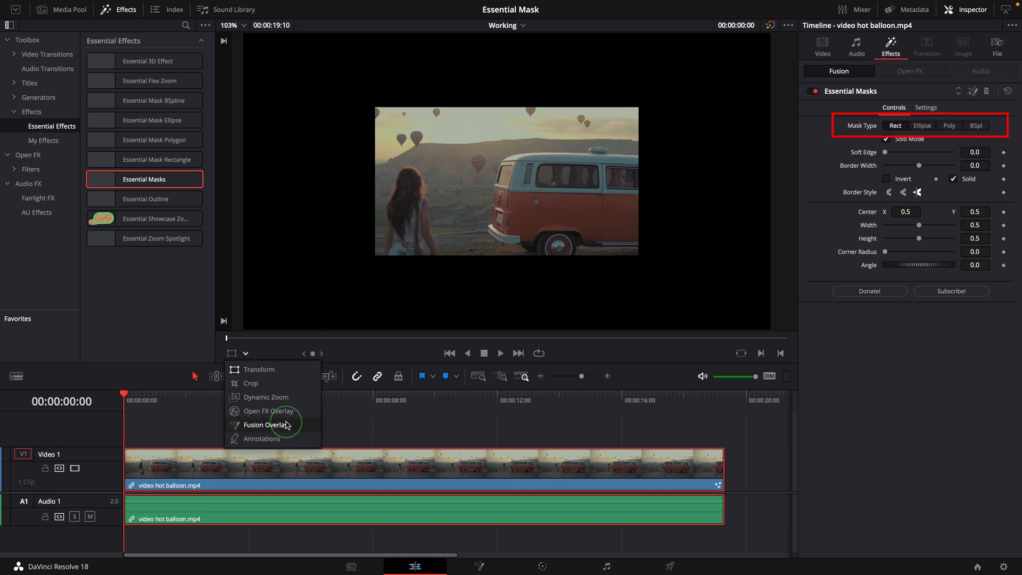
{"action": "left_click", "coordinate": [264, 425]}
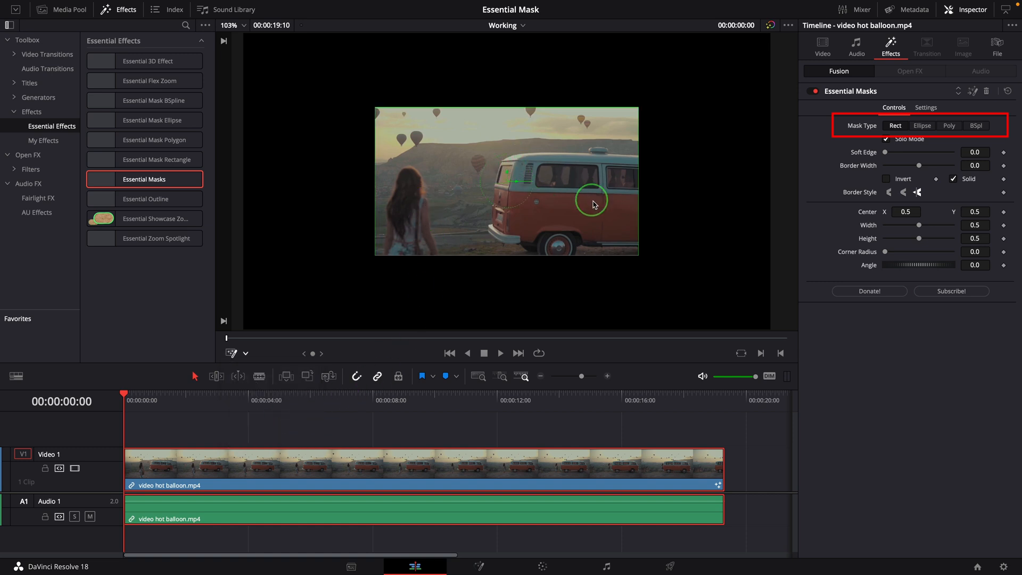
{"action": "left_click", "coordinate": [922, 125]}
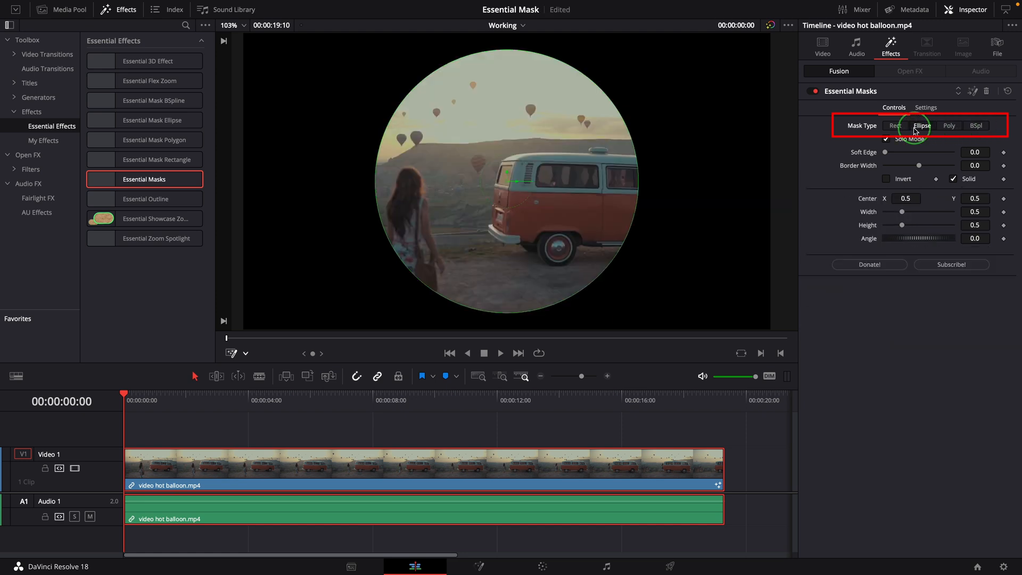
{"action": "left_click", "coordinate": [895, 125]}
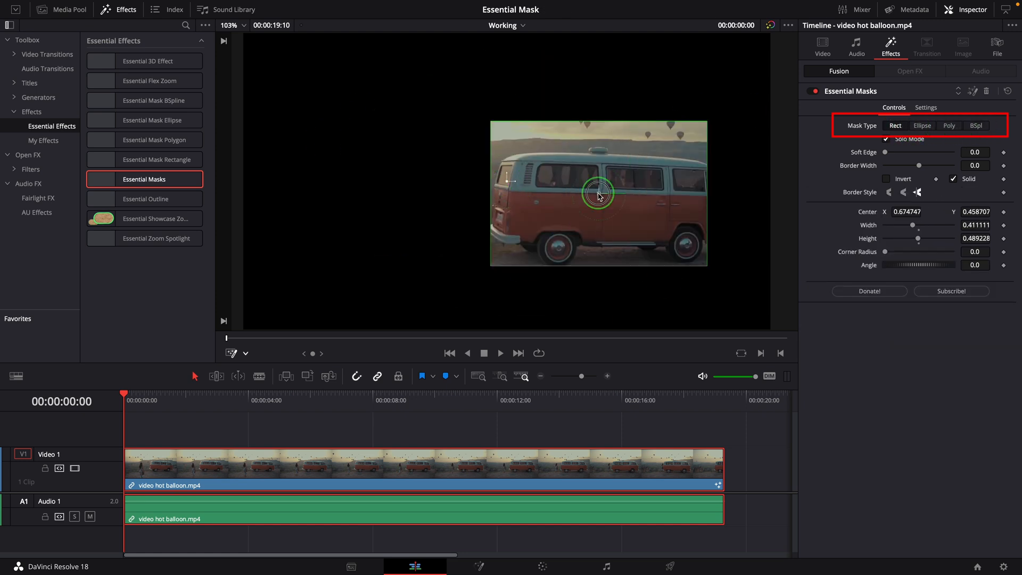
{"action": "left_click", "coordinate": [923, 125]}
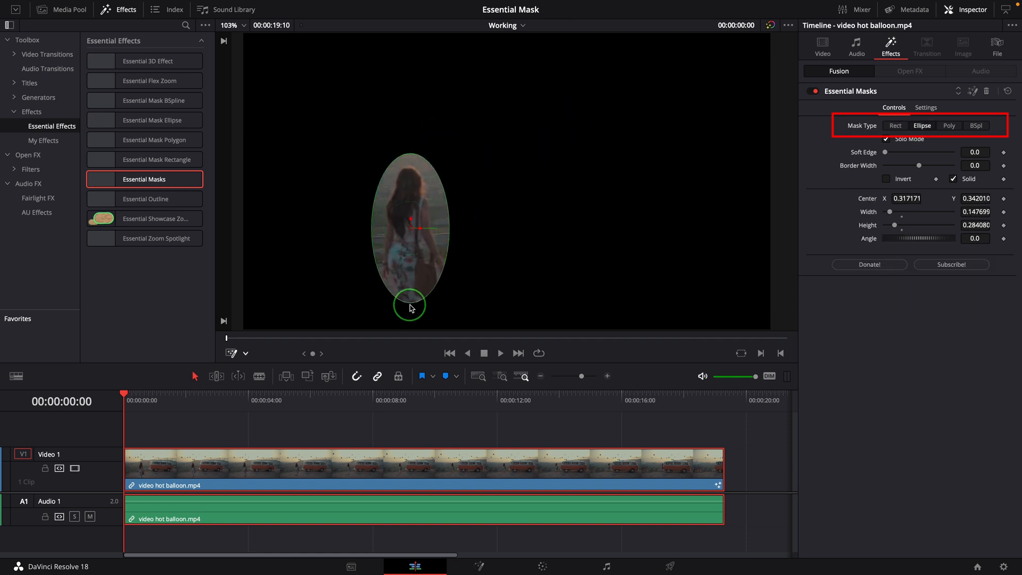
{"action": "left_click_drag", "start_coordinate": [410, 305], "coordinate": [441, 169]}
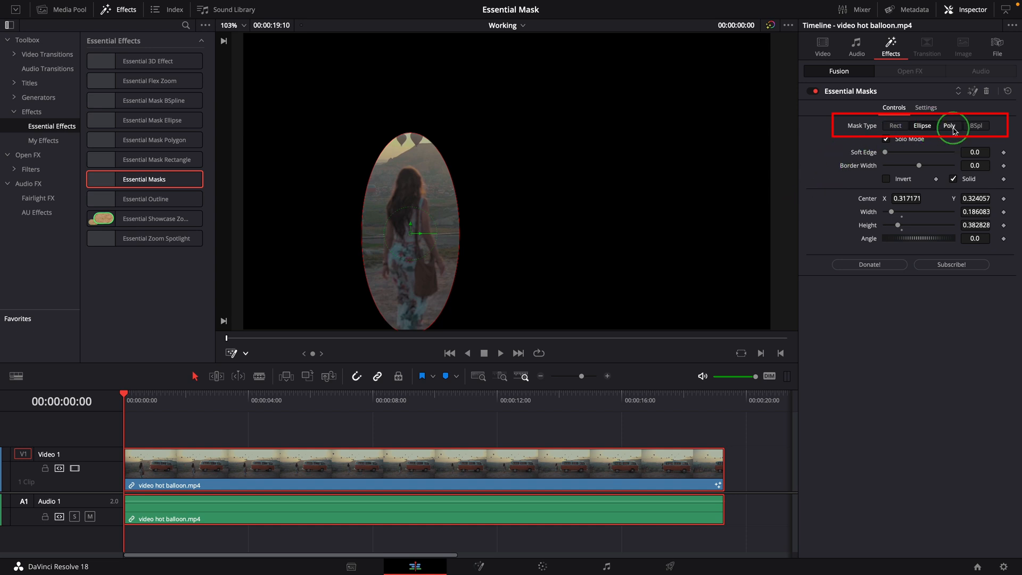
Step: Place four Poly mask points and drag the tilted polygon up over the balloons
{"action": "left_click", "coordinate": [950, 125]}
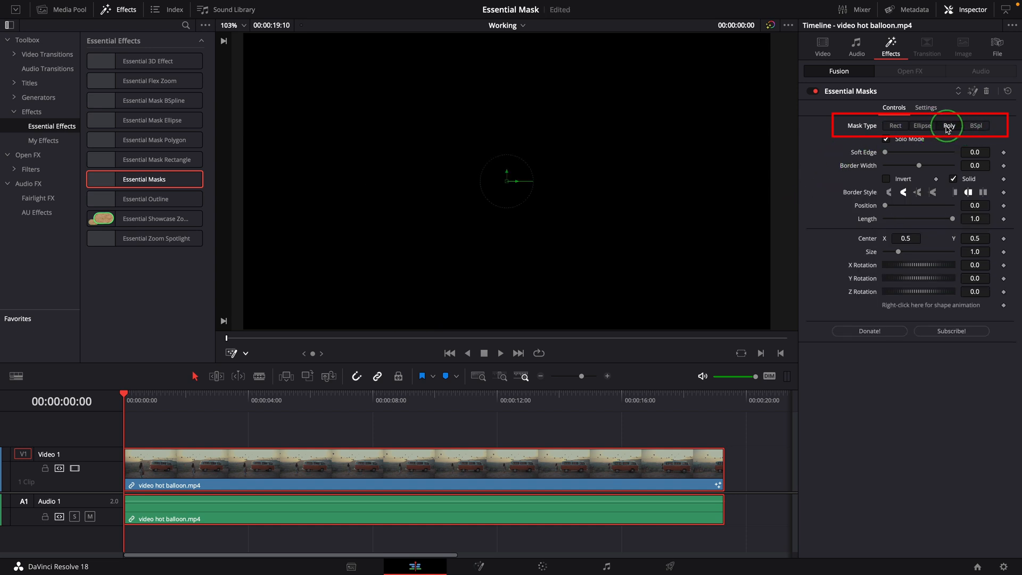
{"action": "left_click", "coordinate": [949, 125]}
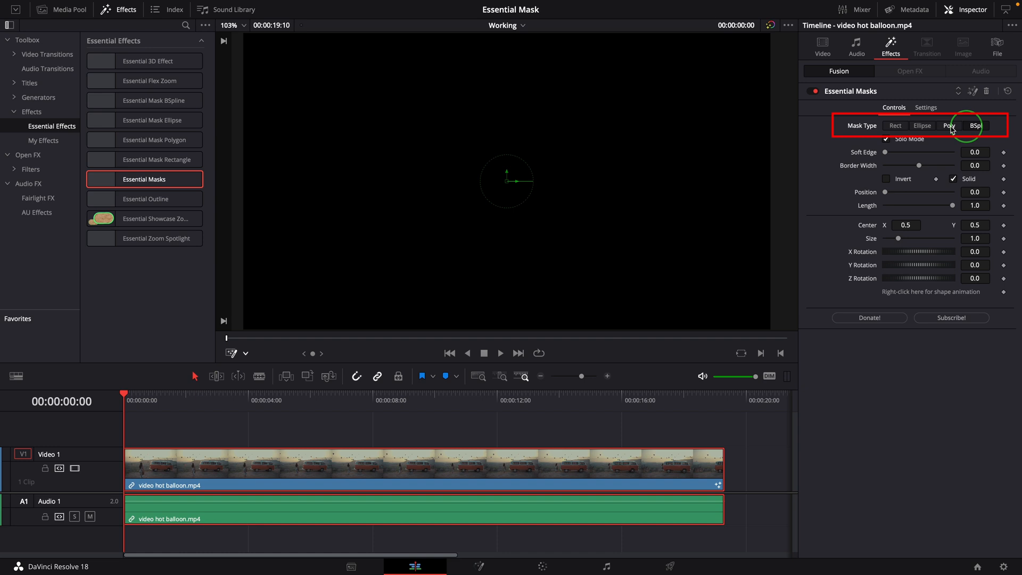
{"action": "left_click", "coordinate": [950, 125]}
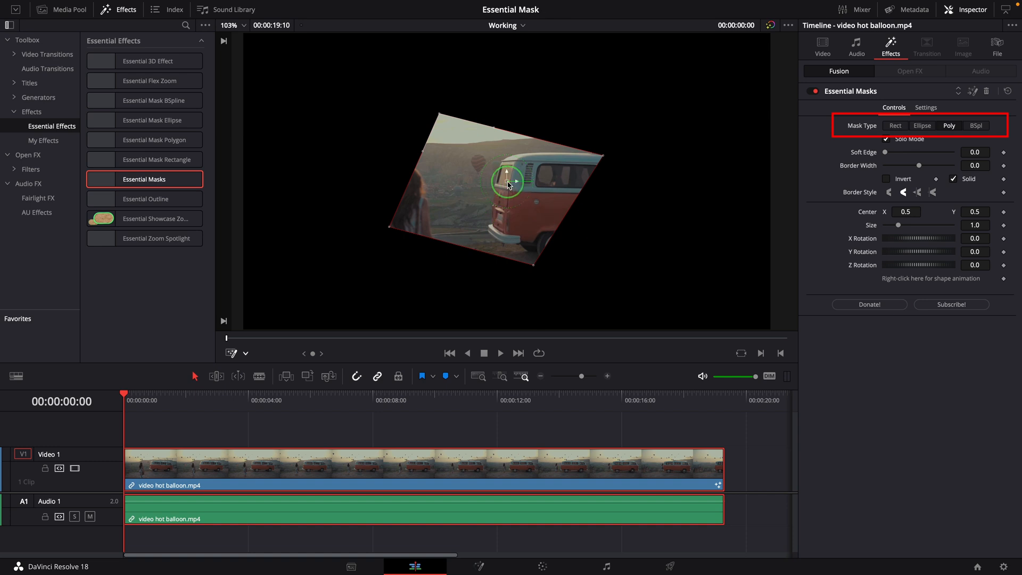
{"action": "left_click_drag", "start_coordinate": [509, 182], "coordinate": [417, 131]}
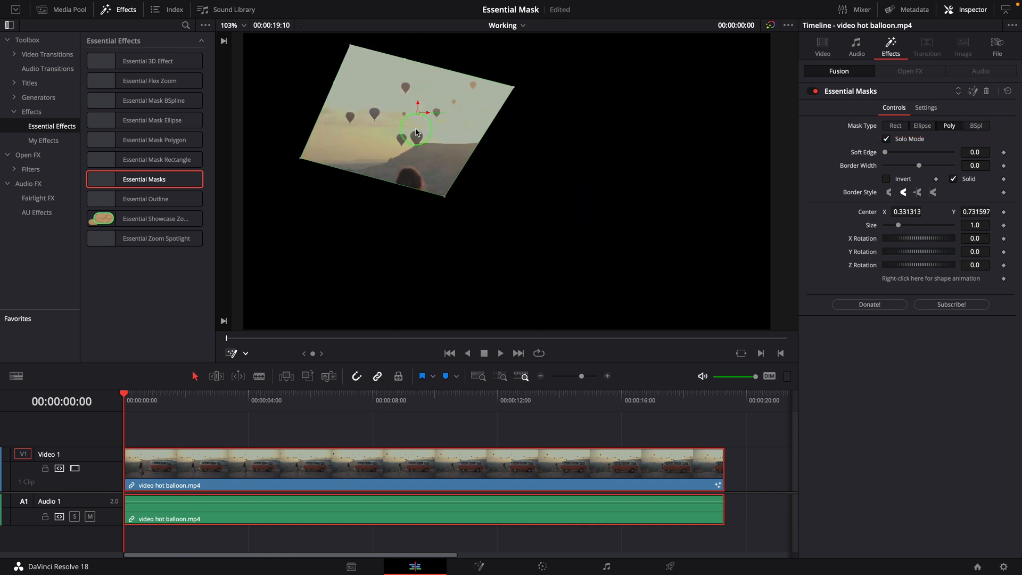
{"action": "left_click_drag", "start_coordinate": [418, 143], "coordinate": [417, 127]}
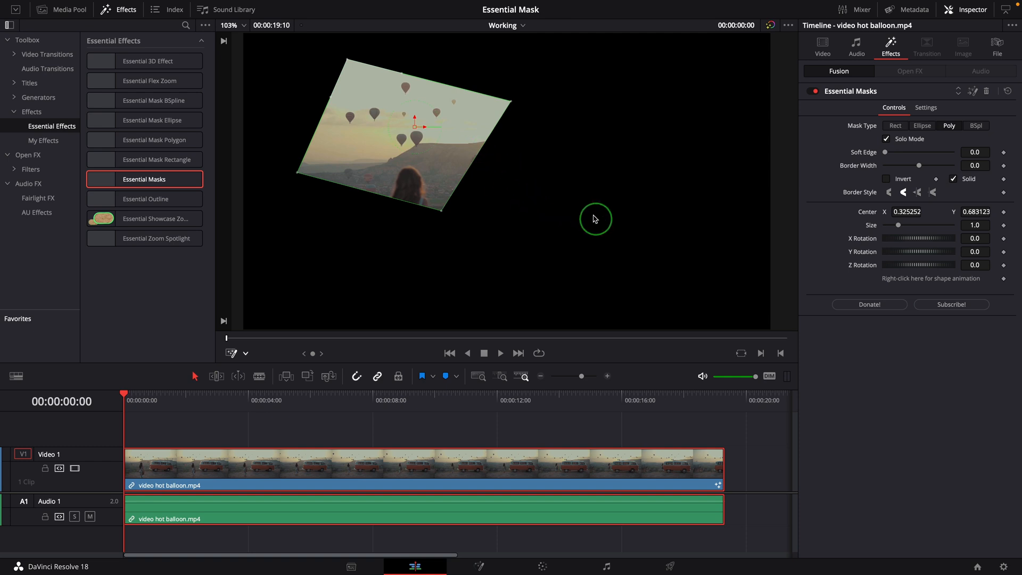
{"action": "mouse_move", "coordinate": [474, 192]}
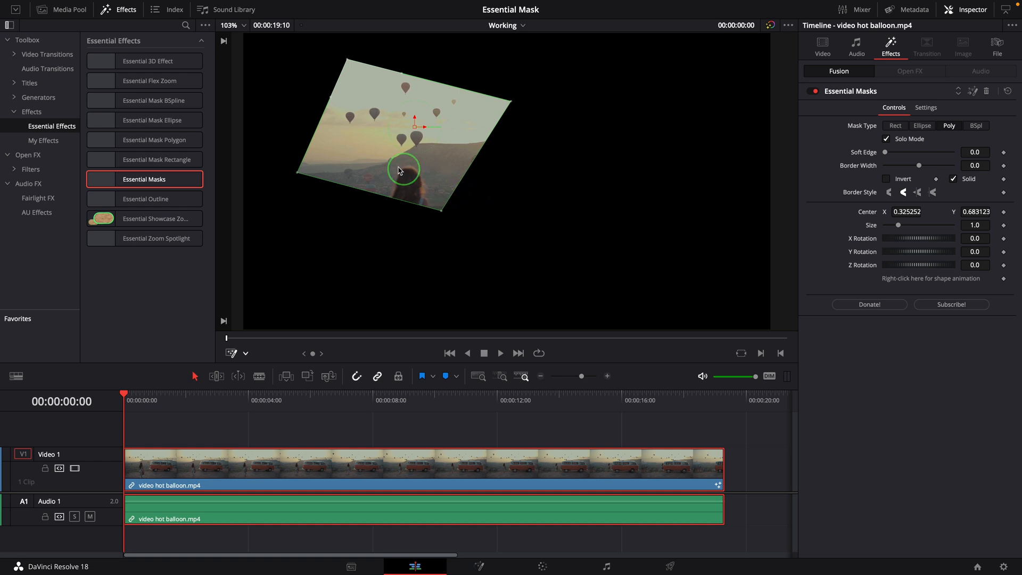
{"action": "left_click_drag", "start_coordinate": [403, 169], "coordinate": [539, 122]}
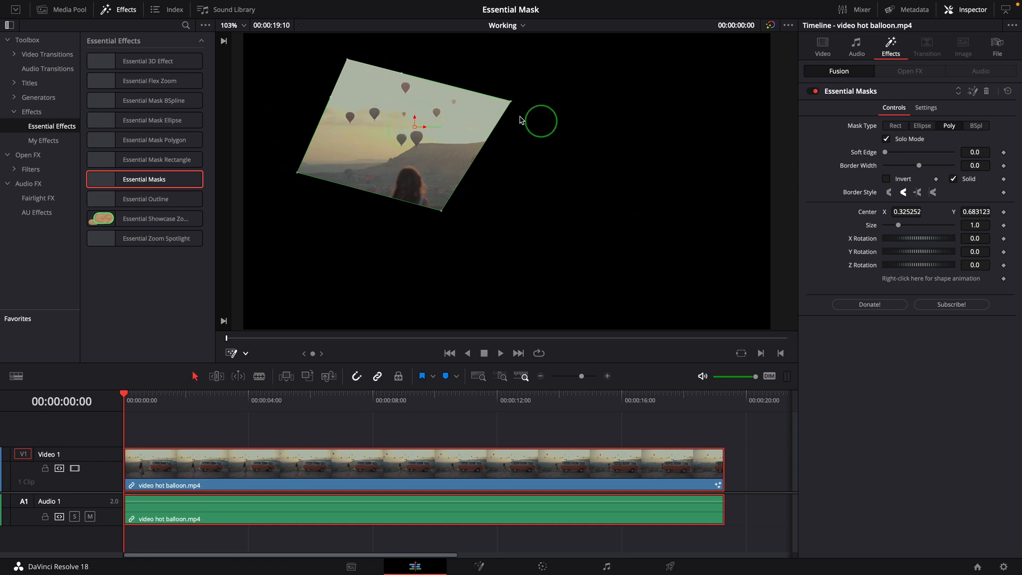
{"action": "left_click_drag", "start_coordinate": [539, 121], "coordinate": [300, 59]}
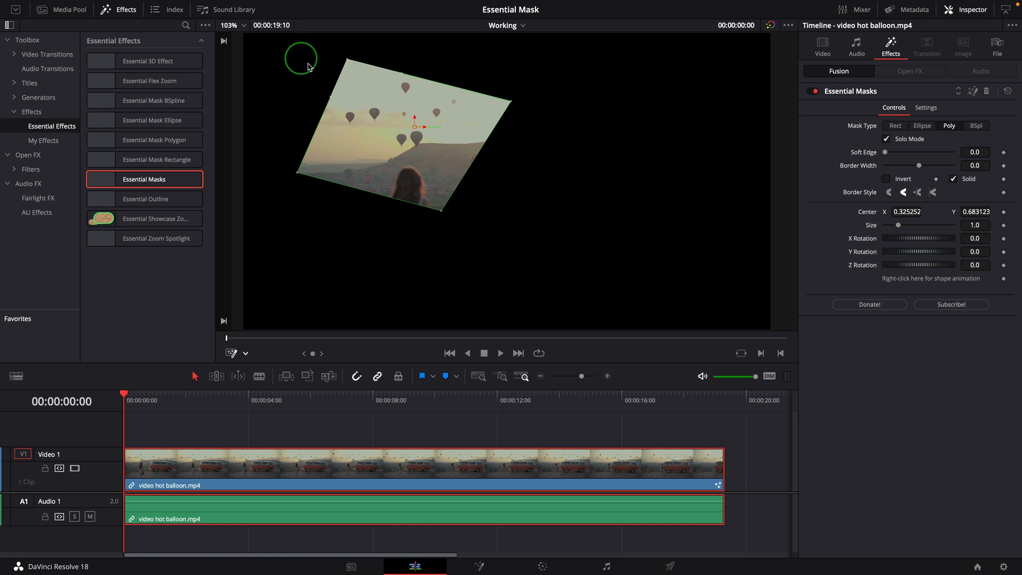
Step: Select all polygon points from the right-click shape menu, then switch to the BSpl mask
{"action": "right_click", "coordinate": [422, 165]}
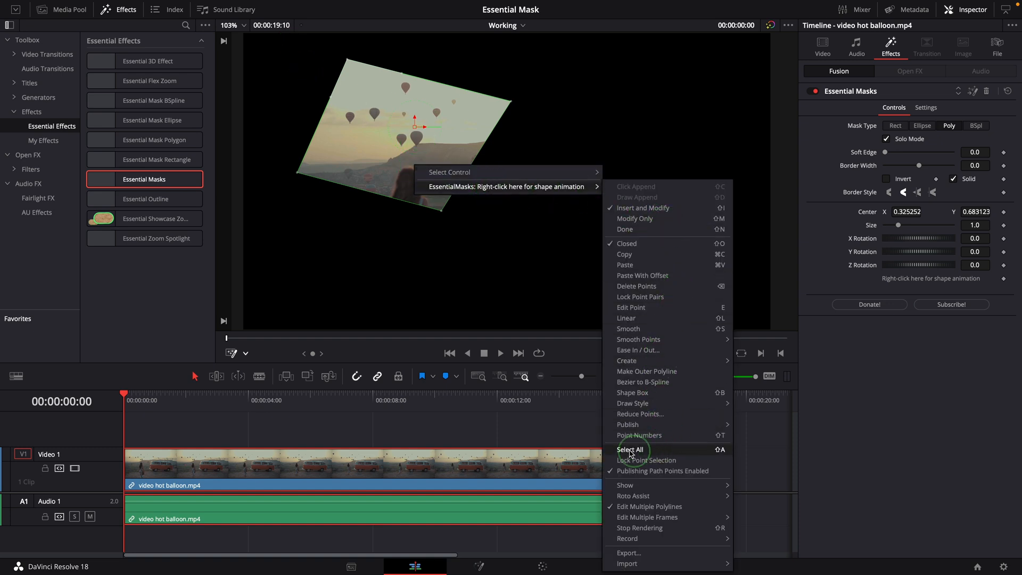
{"action": "left_click", "coordinate": [630, 450]}
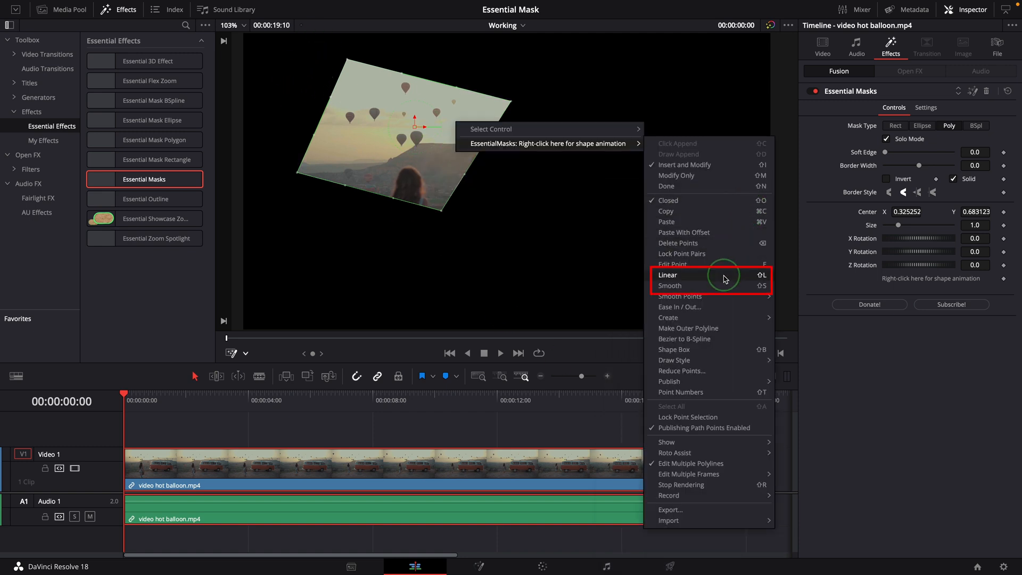
{"action": "mouse_move", "coordinate": [753, 290]}
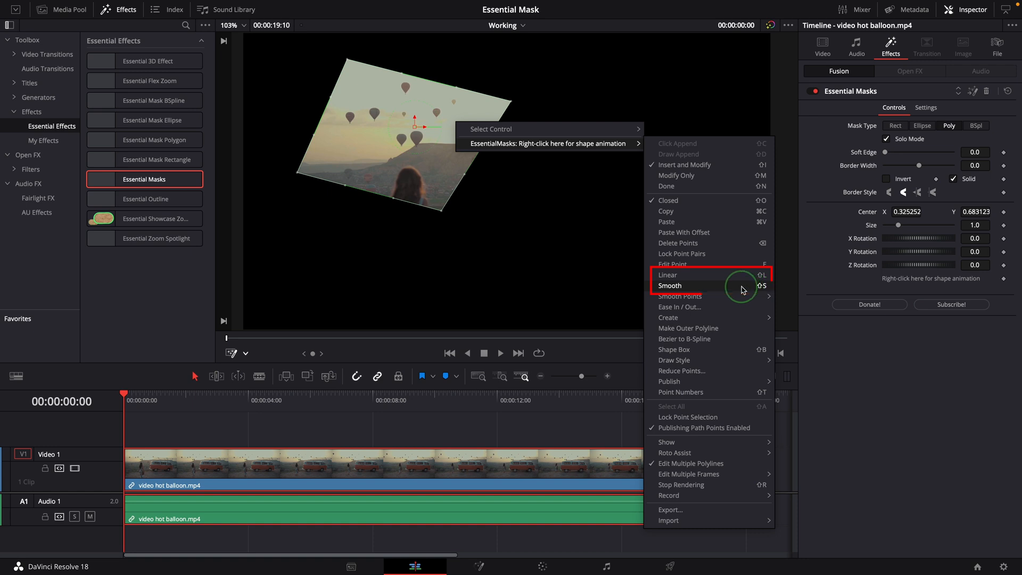
{"action": "left_click", "coordinate": [671, 286]}
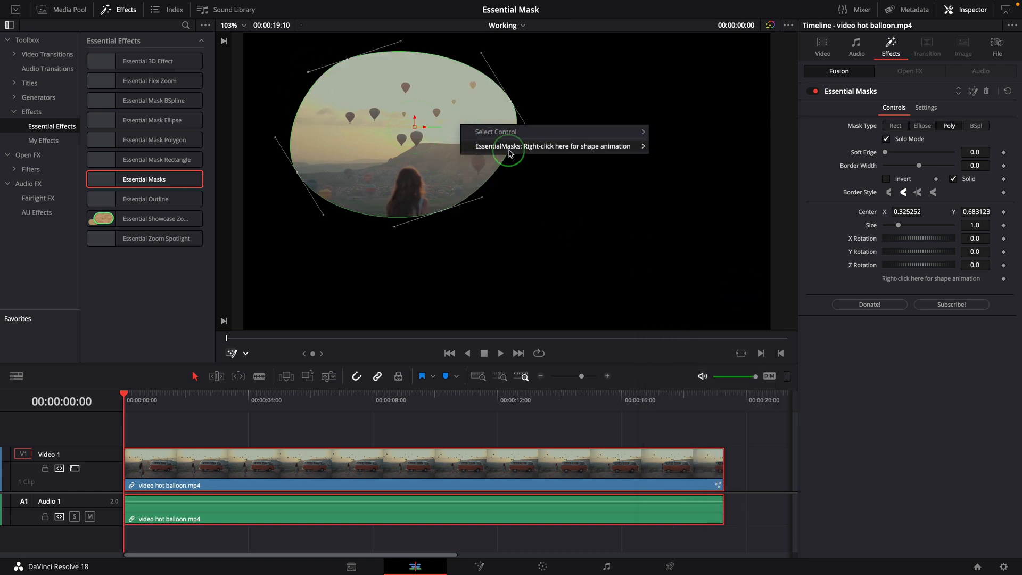
{"action": "left_click", "coordinate": [554, 145]}
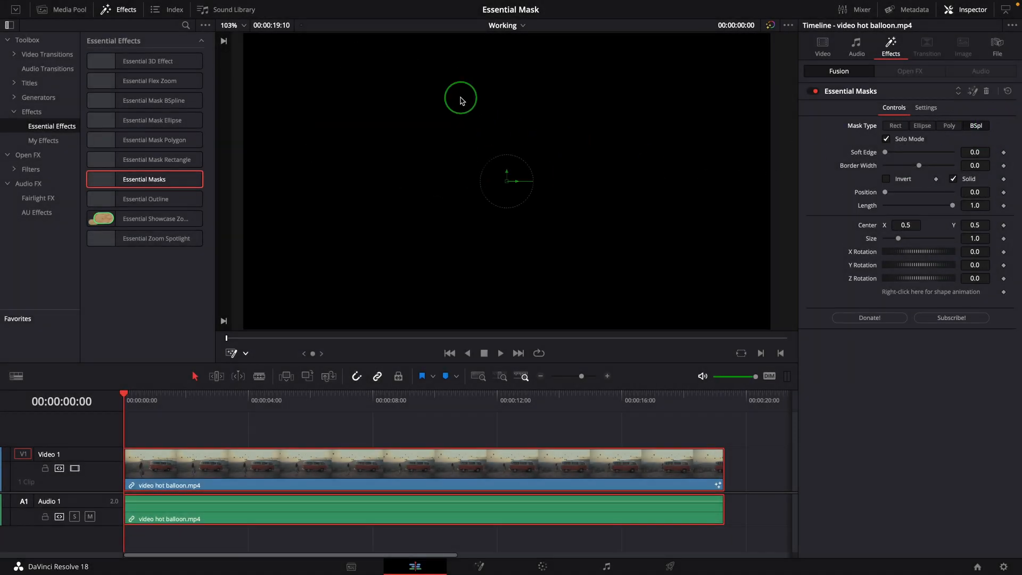
Step: Draw a rounded B-spline shape around the red van
{"action": "left_click_drag", "start_coordinate": [461, 98], "coordinate": [579, 189]}
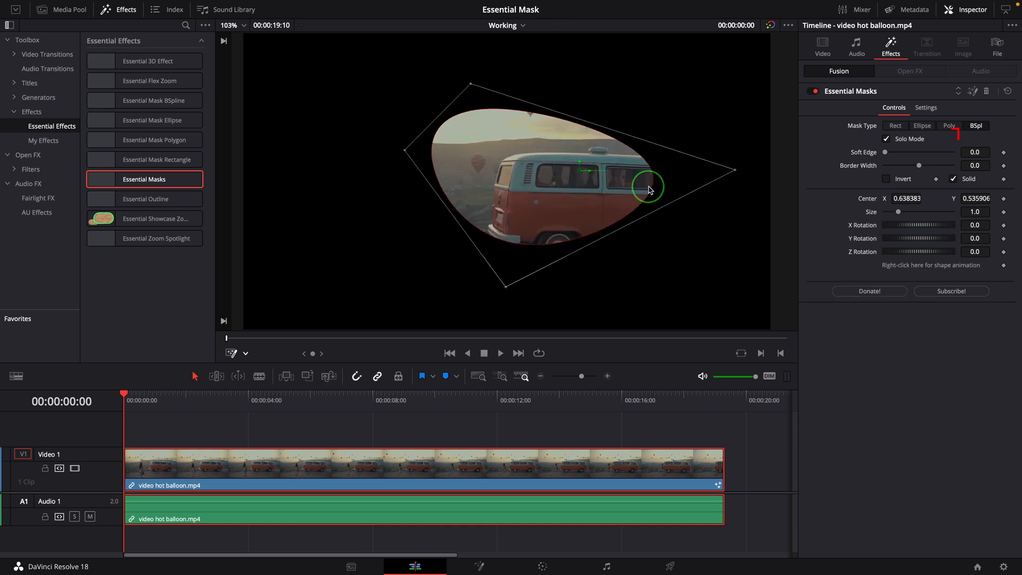
{"action": "left_click", "coordinate": [887, 139]}
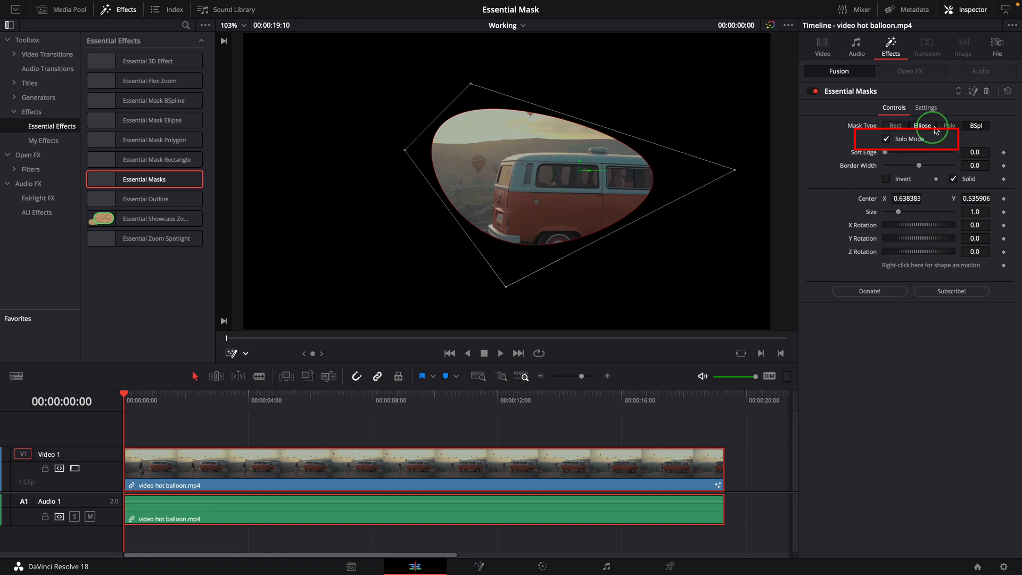
Step: Turn off Solo Mode and set the B-spline Paint Mode to Subtract, then Average
{"action": "left_click", "coordinate": [894, 126]}
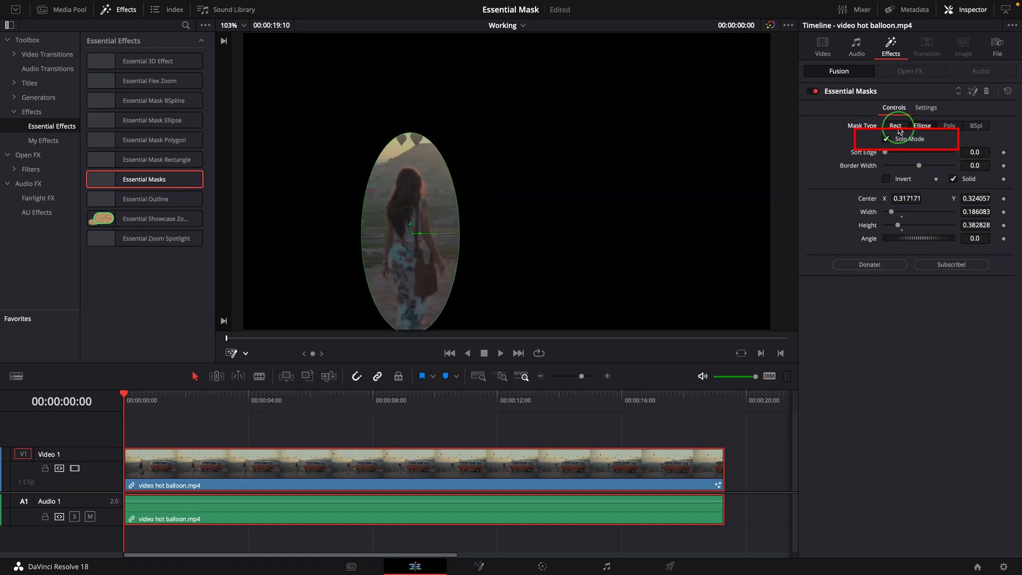
{"action": "left_click", "coordinate": [977, 125]}
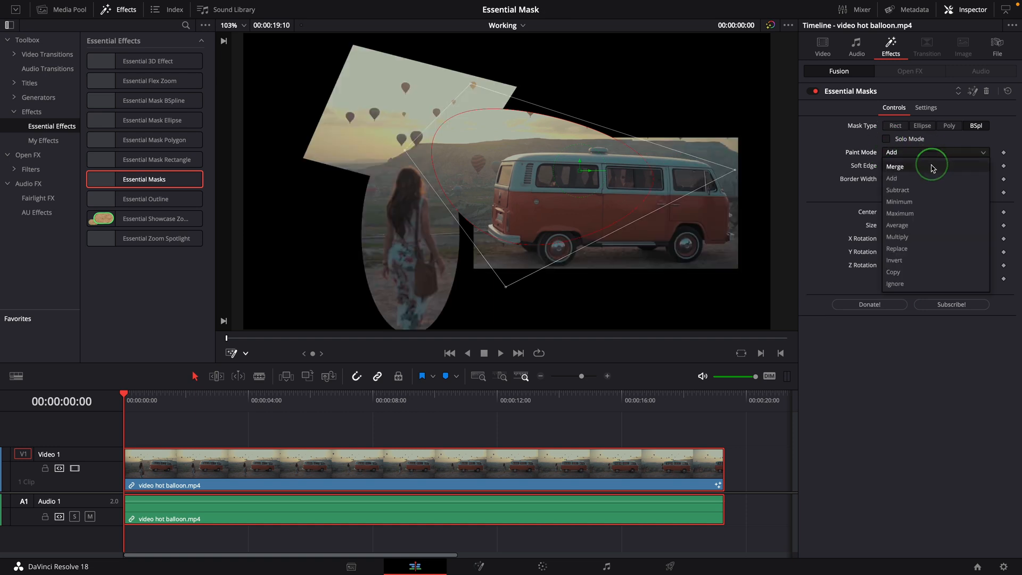
{"action": "left_click", "coordinate": [897, 190]}
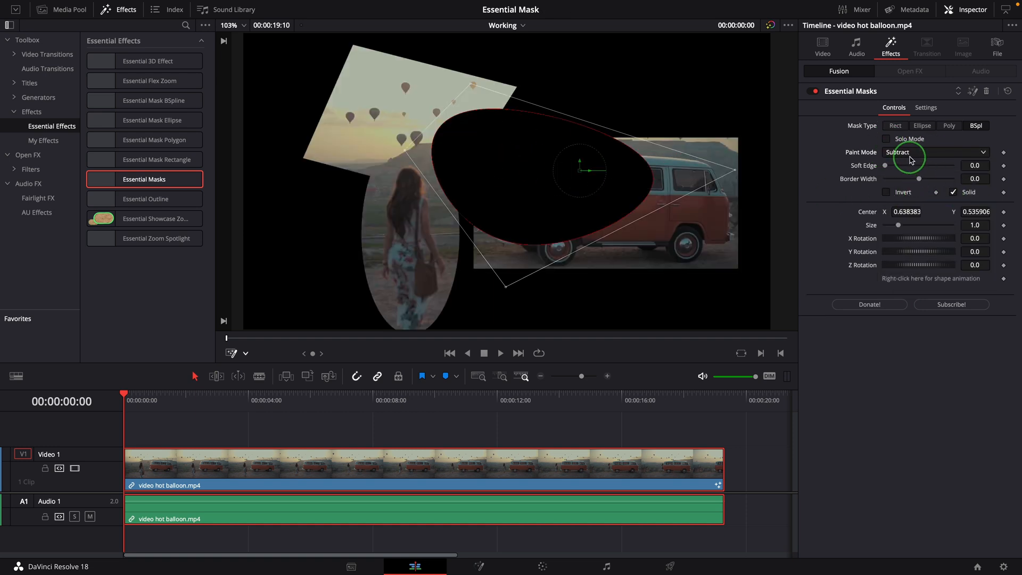
{"action": "left_click", "coordinate": [934, 152]}
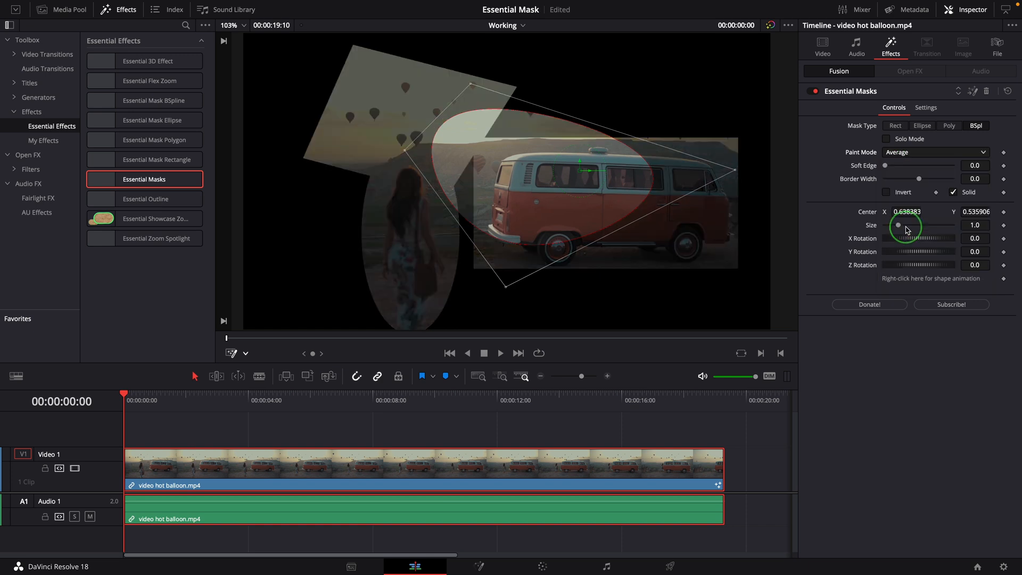
{"action": "mouse_move", "coordinate": [921, 157]}
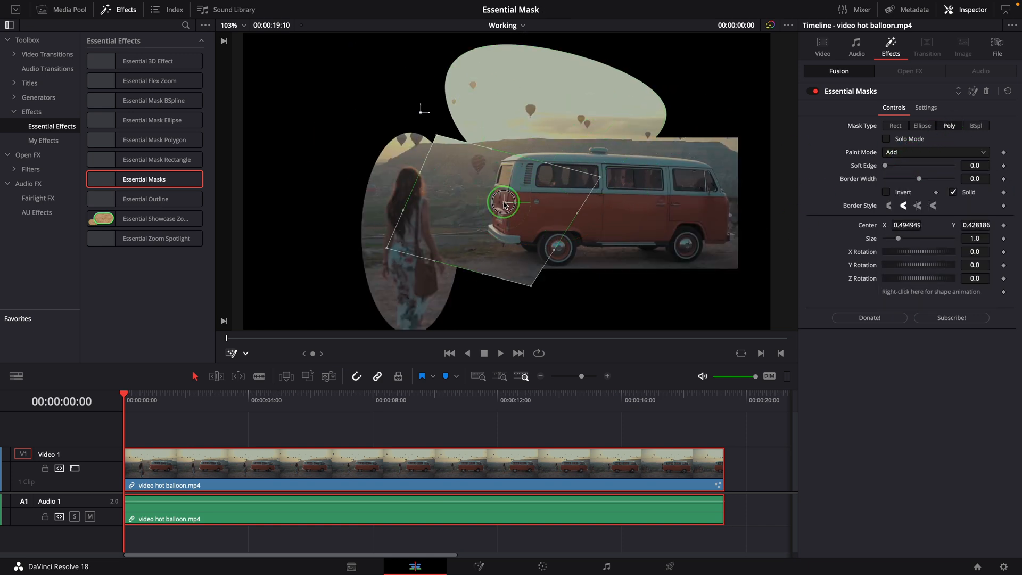
Step: Step through the Rect and Ellipse masks, setting the Ellipse paint mode to Subtract
{"action": "left_click", "coordinate": [894, 125]}
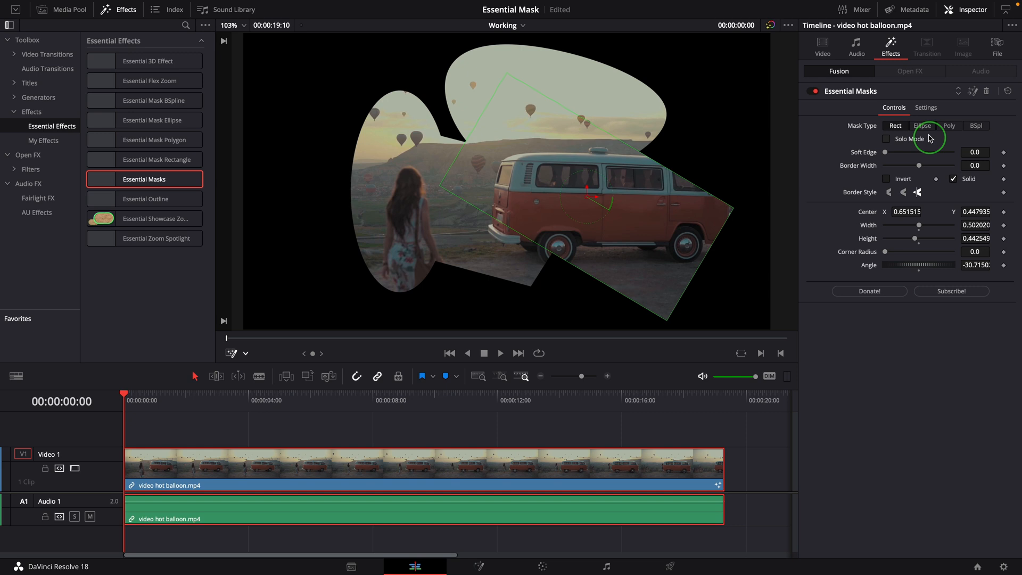
{"action": "left_click", "coordinate": [922, 125]}
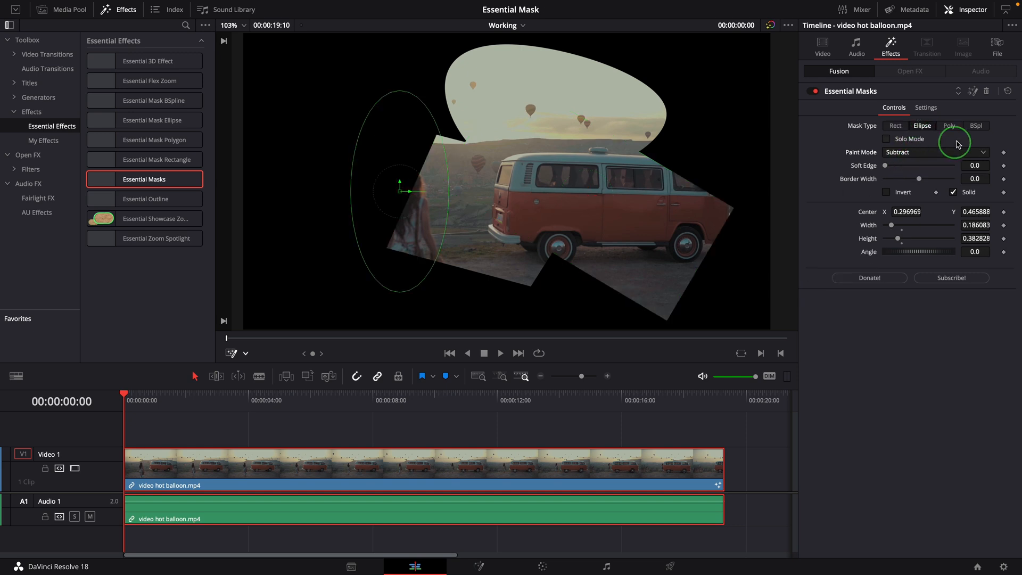
{"action": "left_click", "coordinate": [936, 152]}
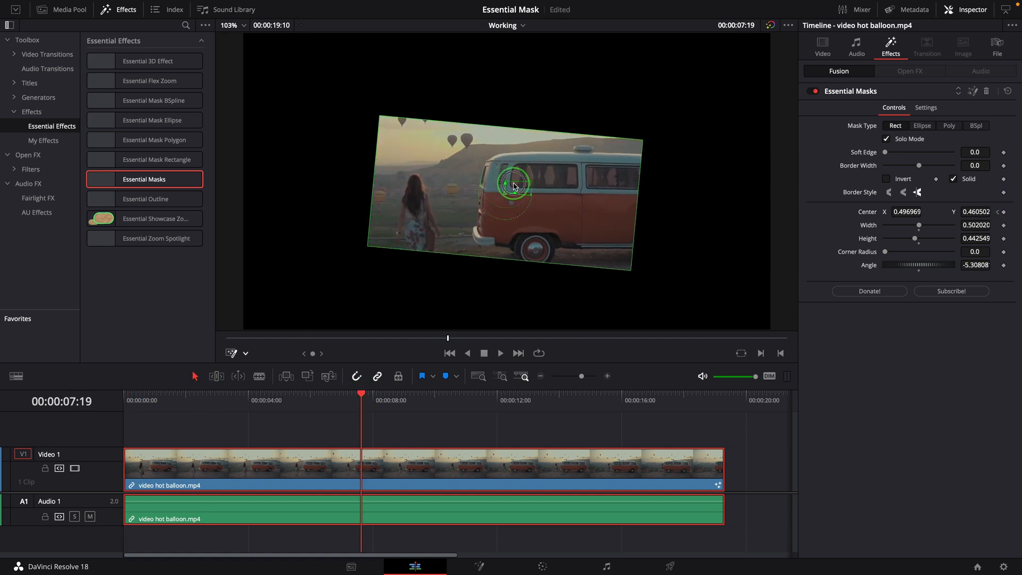
Step: Move the rectangle mask lower in the frame, then view the Poly and BSpl masks soloed
{"action": "left_click_drag", "start_coordinate": [515, 186], "coordinate": [530, 274]}
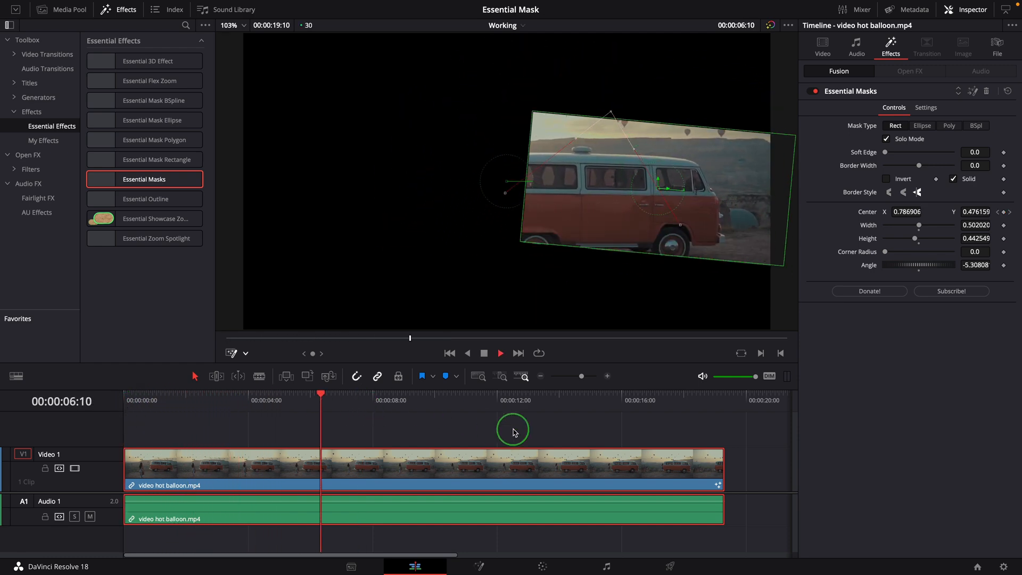
{"action": "left_click", "coordinate": [949, 125]}
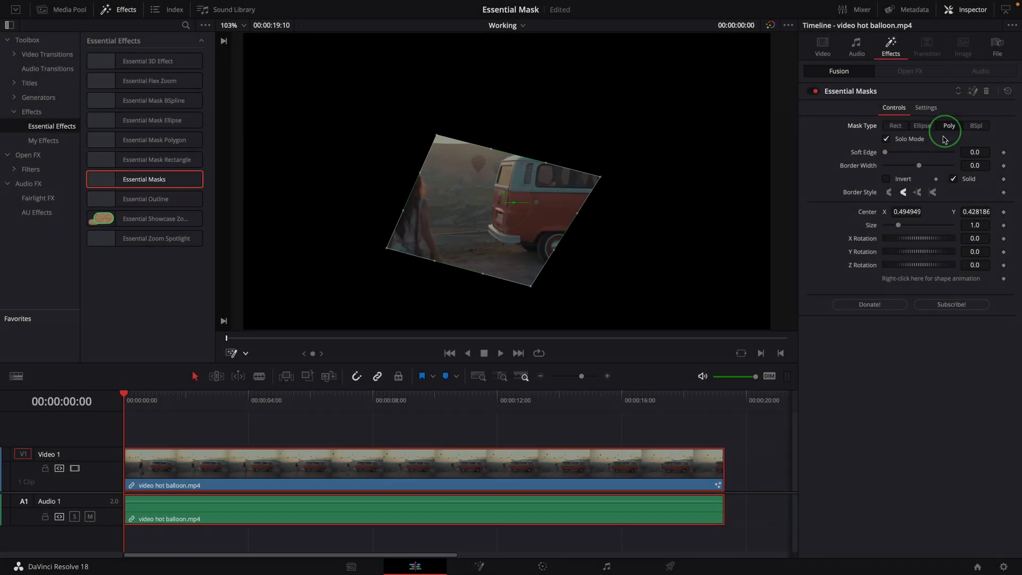
{"action": "left_click", "coordinate": [976, 125]}
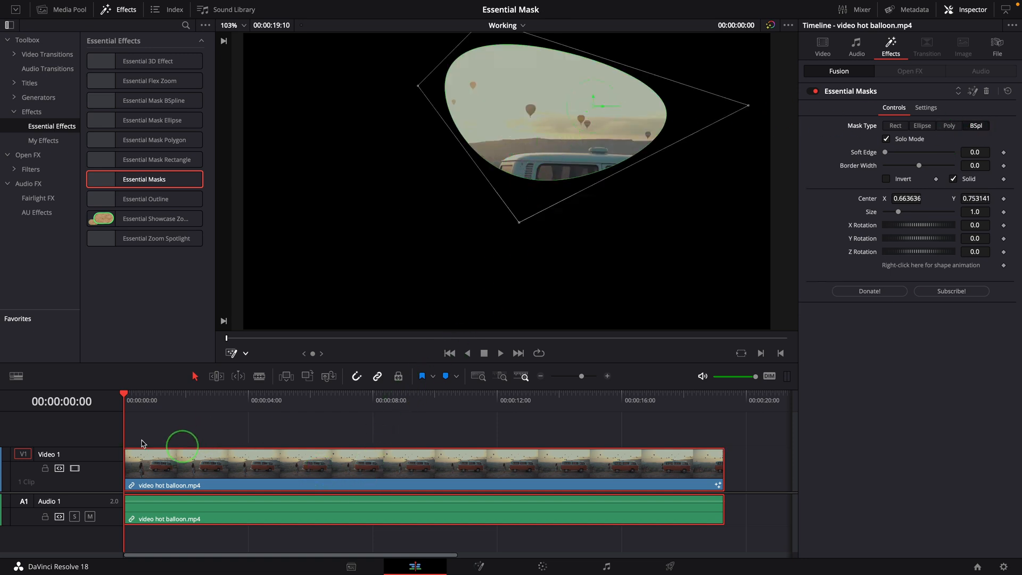
Step: Reshape the B-spline mask around the woman at four seconds, then return to the clip start
{"action": "left_click", "coordinate": [128, 401]}
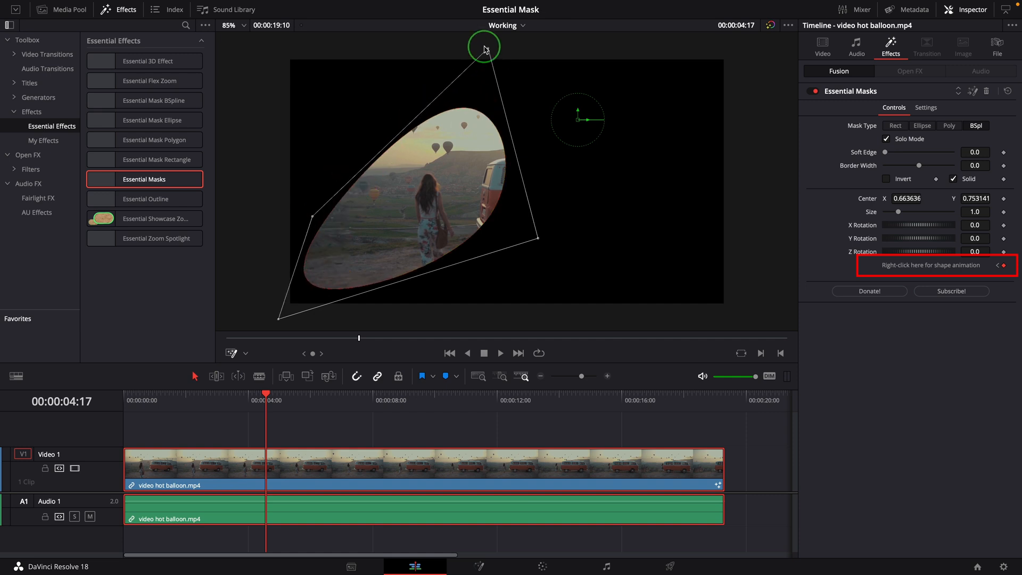
{"action": "left_click_drag", "start_coordinate": [482, 47], "coordinate": [415, 320]}
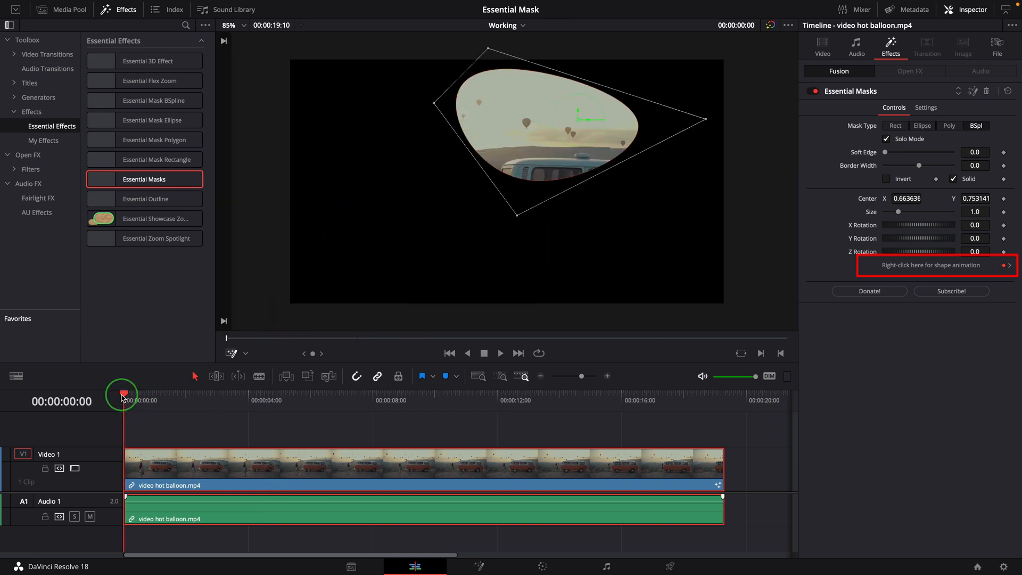
{"action": "left_click", "coordinate": [500, 352]}
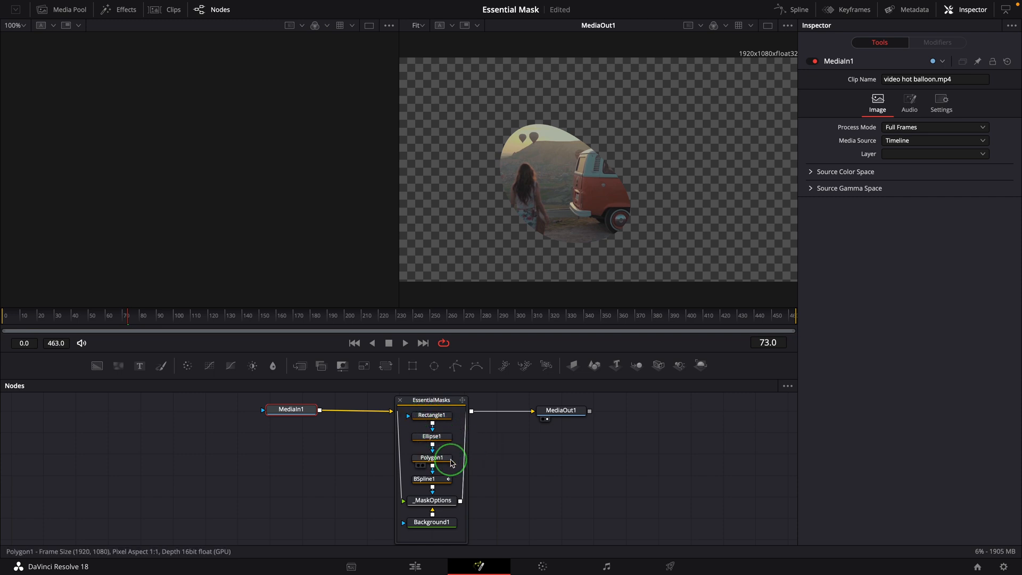
Step: Inspect the Polygon1 node inside the Essential Masks group in Fusion's Node editor
{"action": "left_click", "coordinate": [431, 500]}
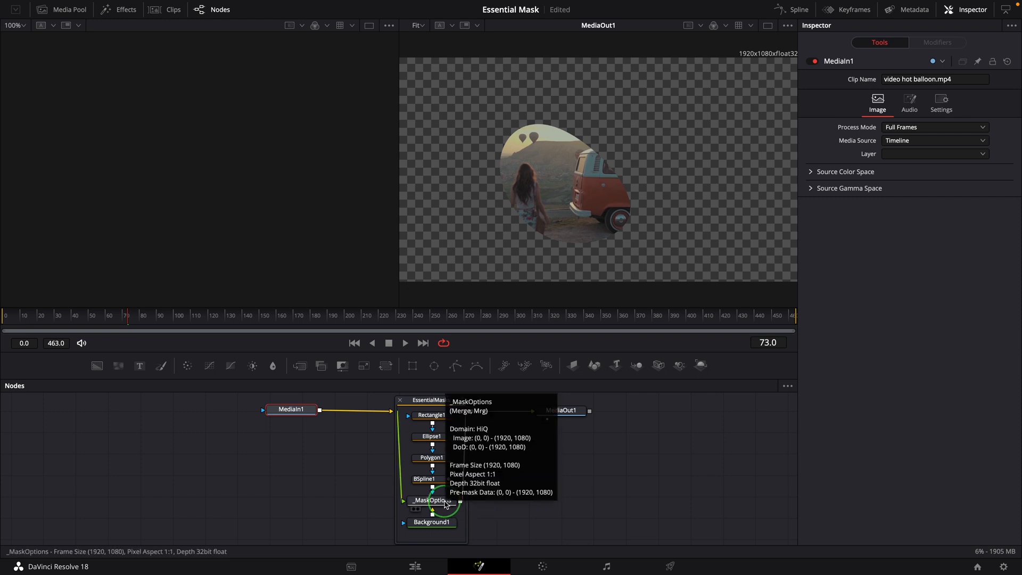
{"action": "mouse_move", "coordinate": [470, 520]}
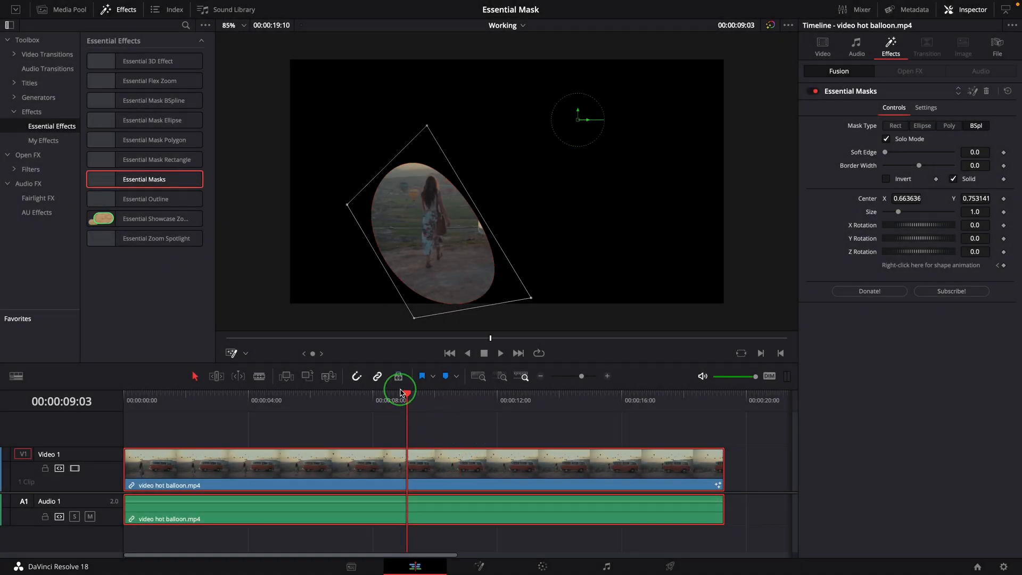
Step: Scrub past ten seconds on the Edit page to check the reshaped B-spline mask
{"action": "left_click", "coordinate": [470, 411]}
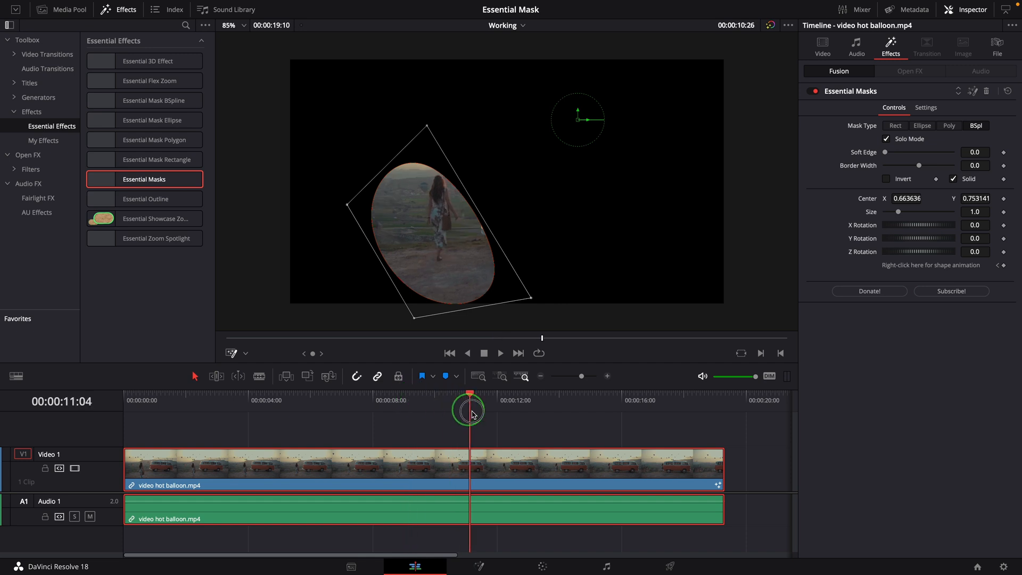